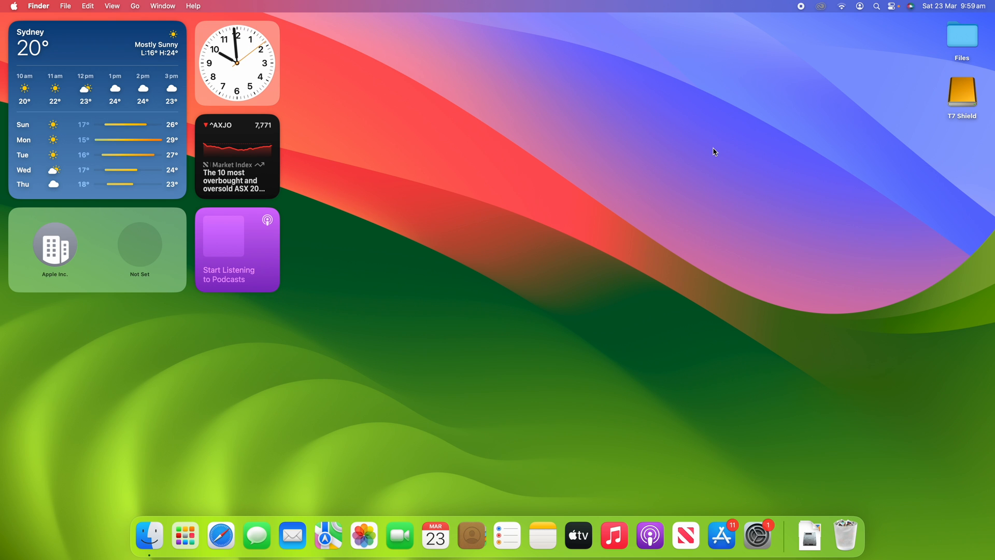
mouse_move(773, 207)
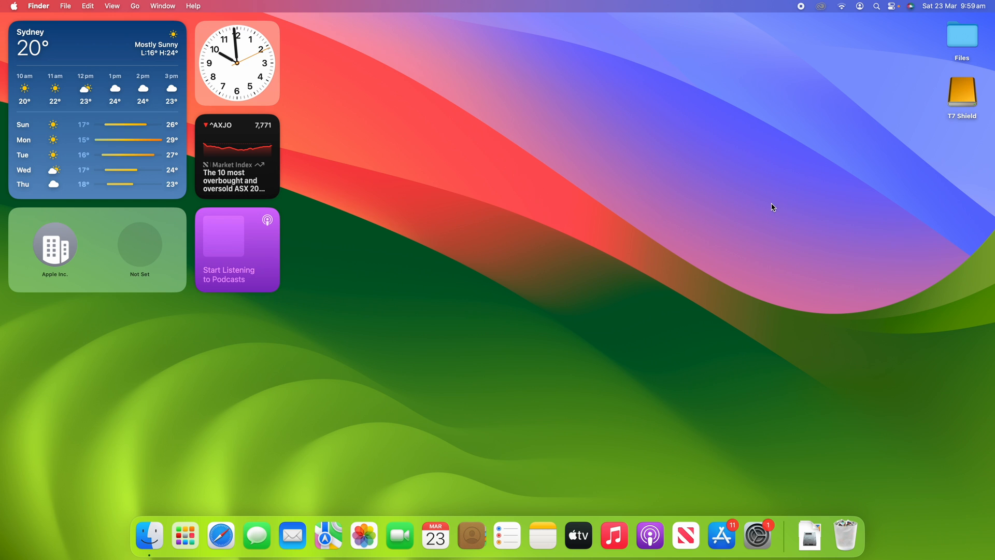
mouse_move(756, 540)
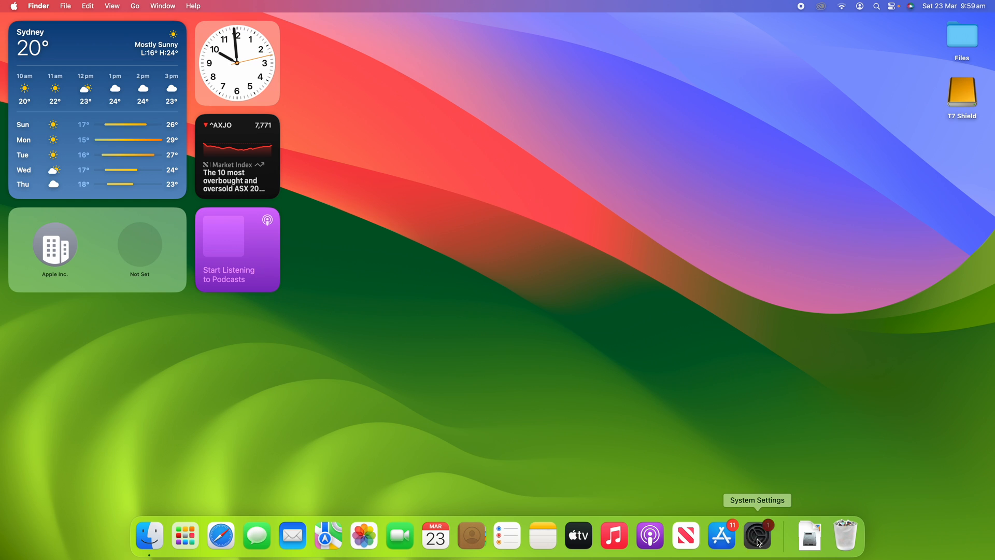
Launch System Settings from the Dock and go to the Accessibility page.
click(757, 535)
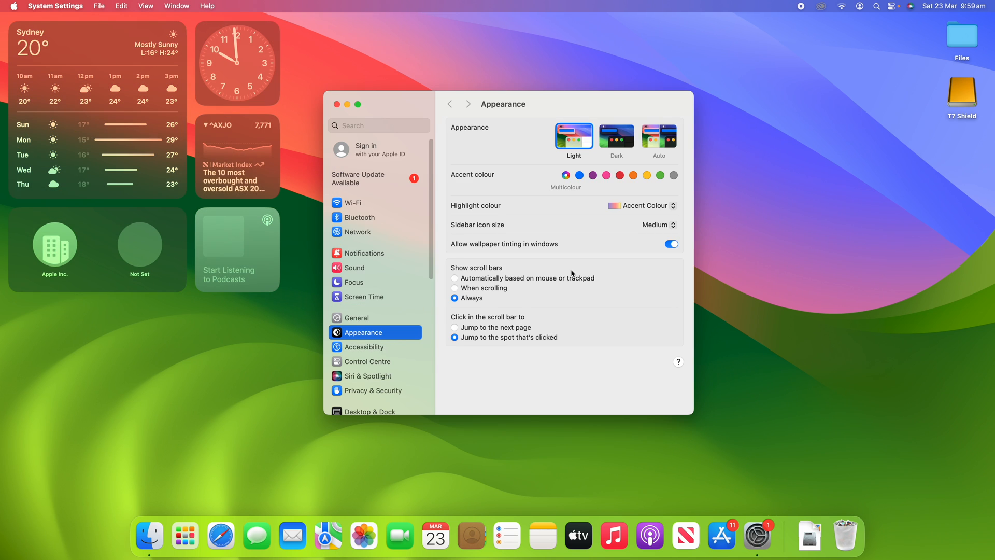
click(364, 347)
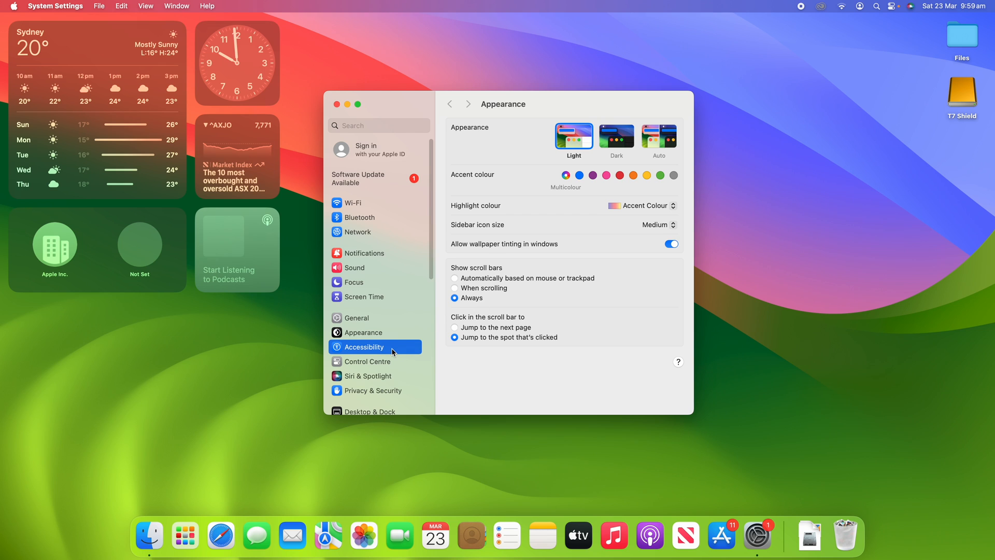
click(364, 347)
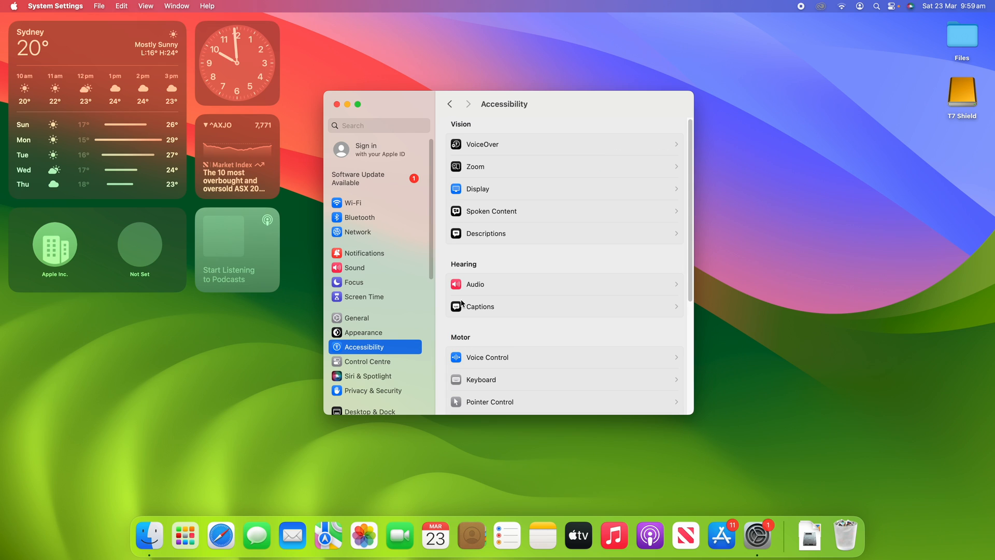
mouse_move(487, 285)
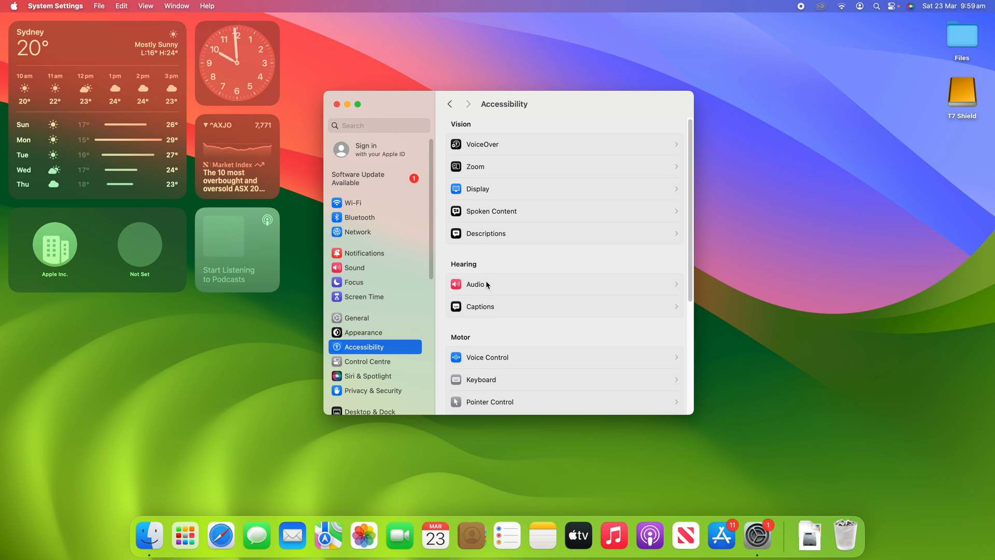
Under Hearing > Audio, turn on 'Flash the screen when an alert sound occurs'.
click(475, 283)
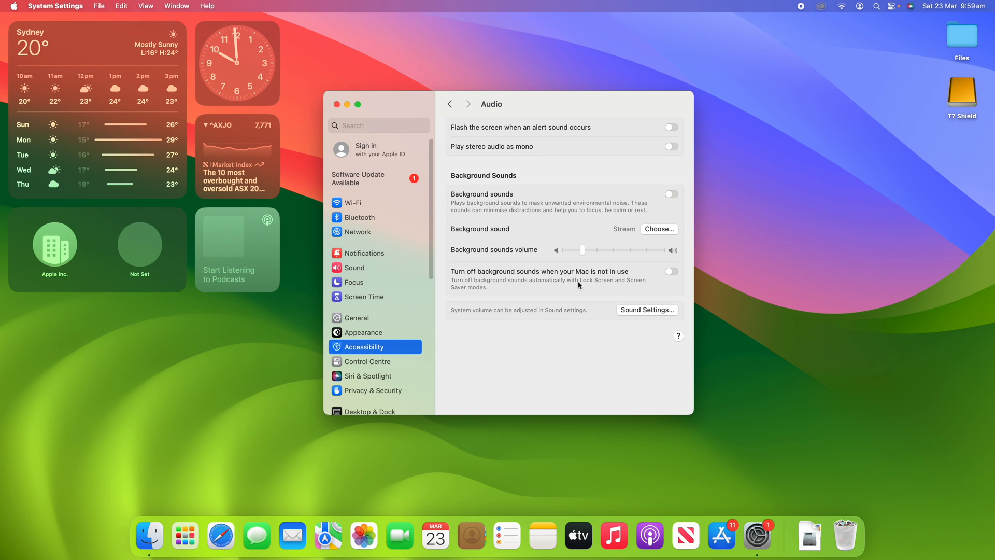
mouse_move(453, 132)
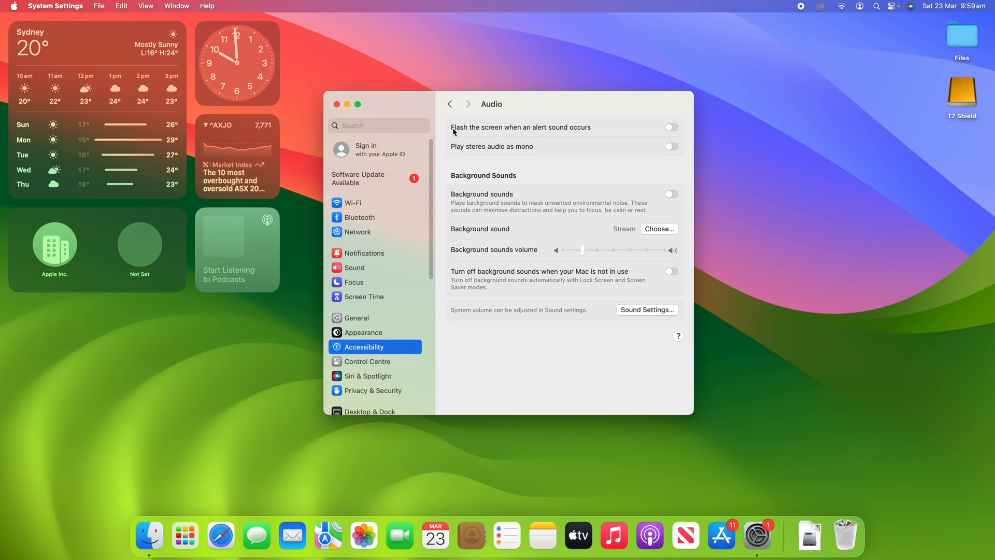
mouse_move(561, 131)
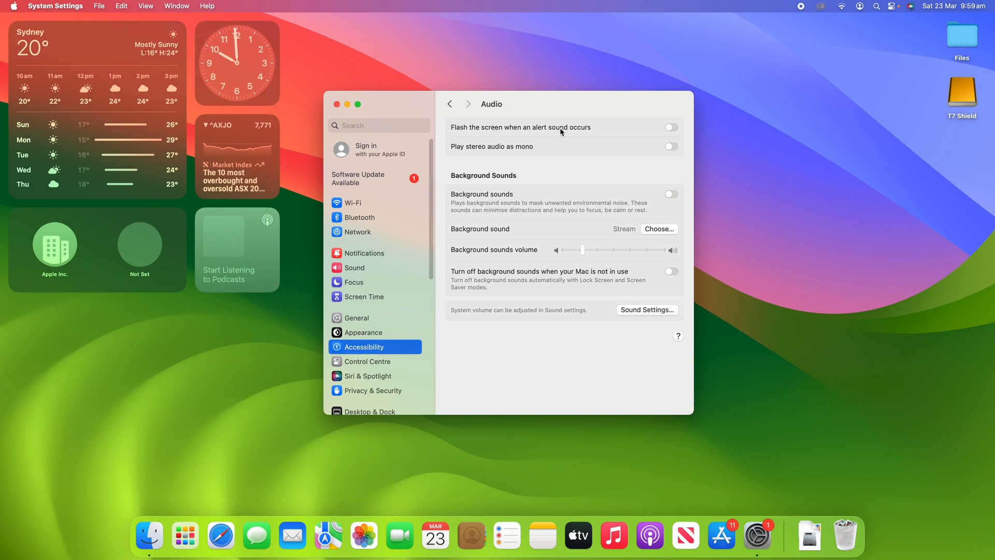
mouse_move(674, 129)
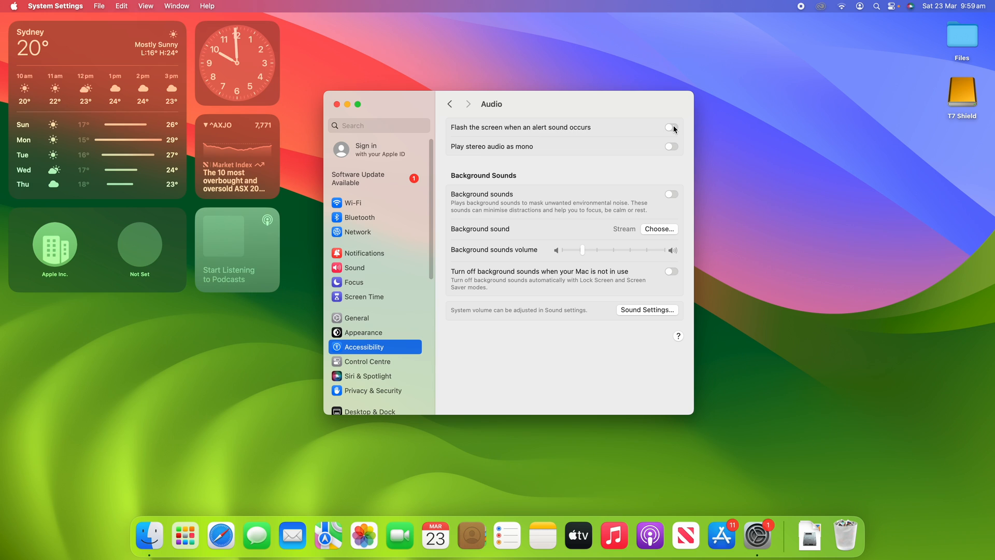
click(671, 127)
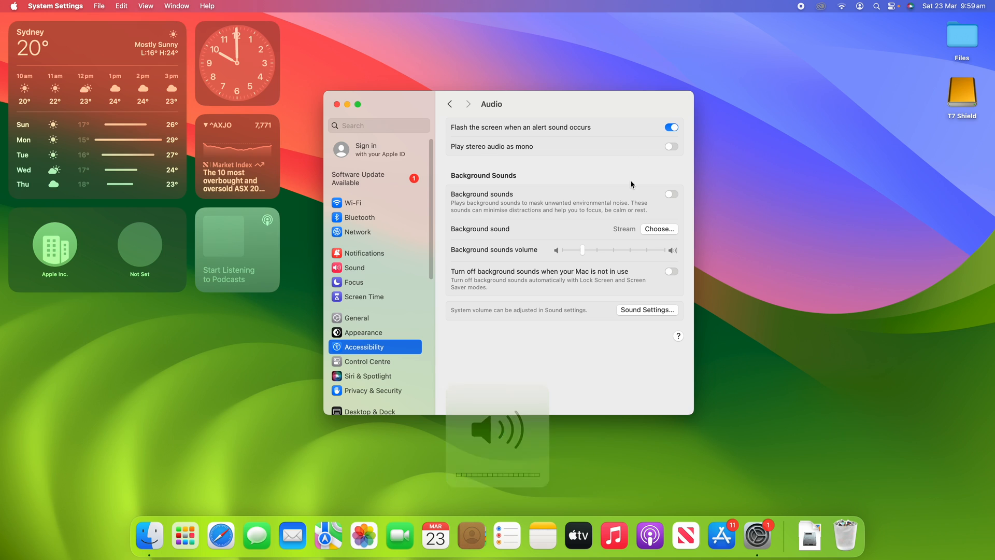
mouse_move(597, 226)
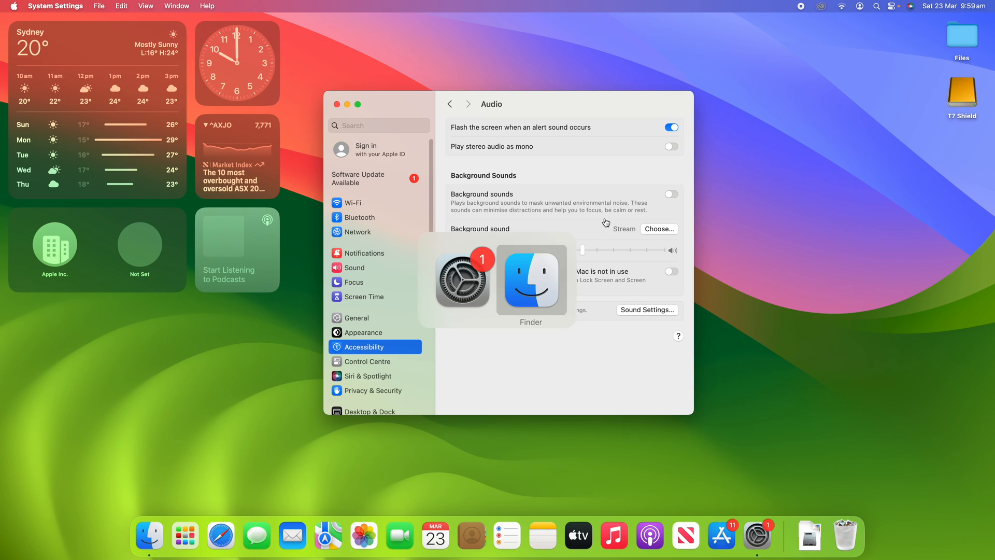
mouse_move(610, 180)
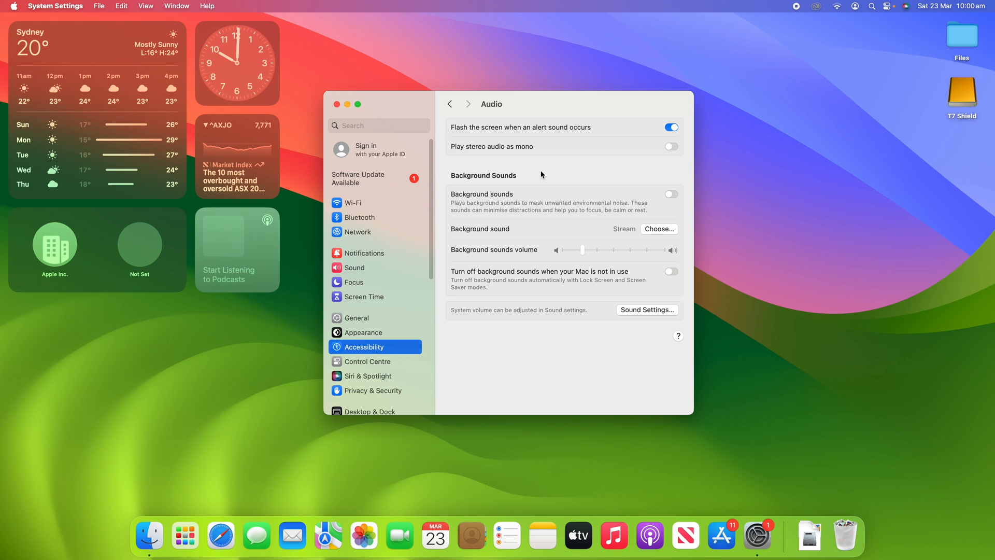
mouse_move(560, 162)
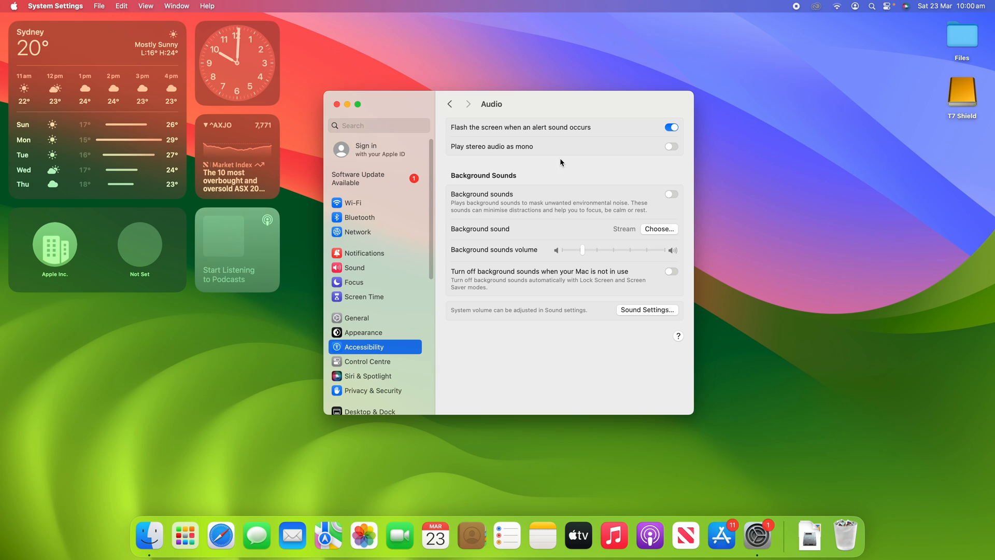
mouse_move(547, 168)
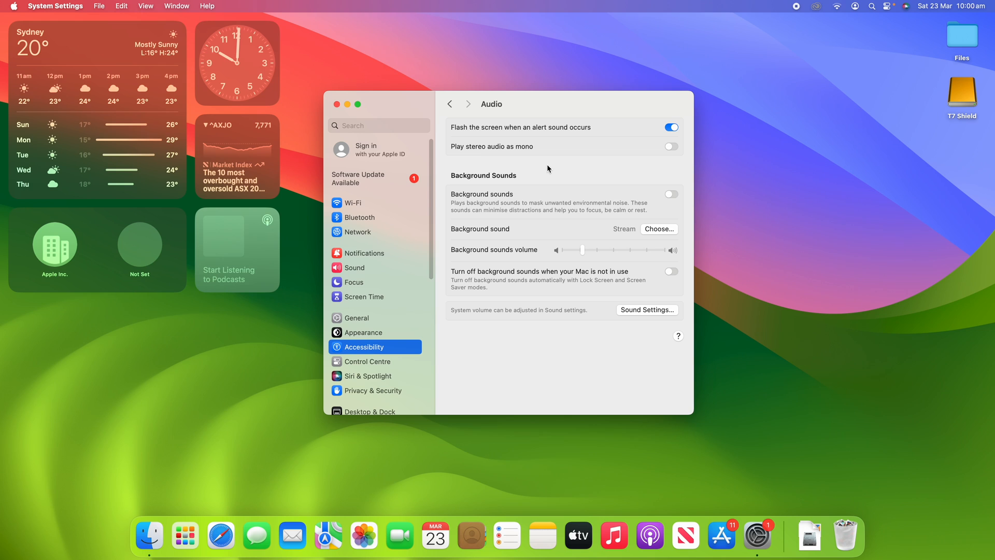
mouse_move(628, 305)
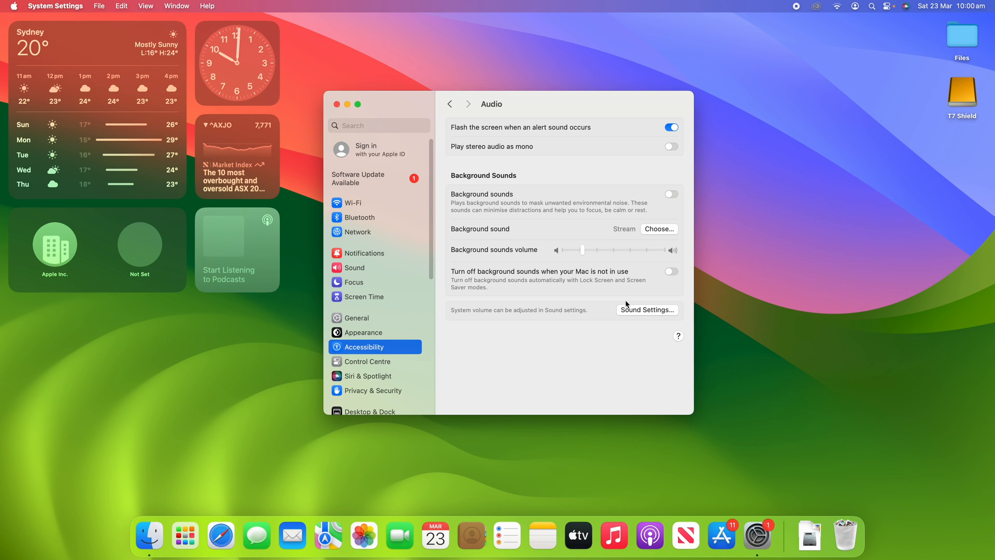
mouse_move(540, 174)
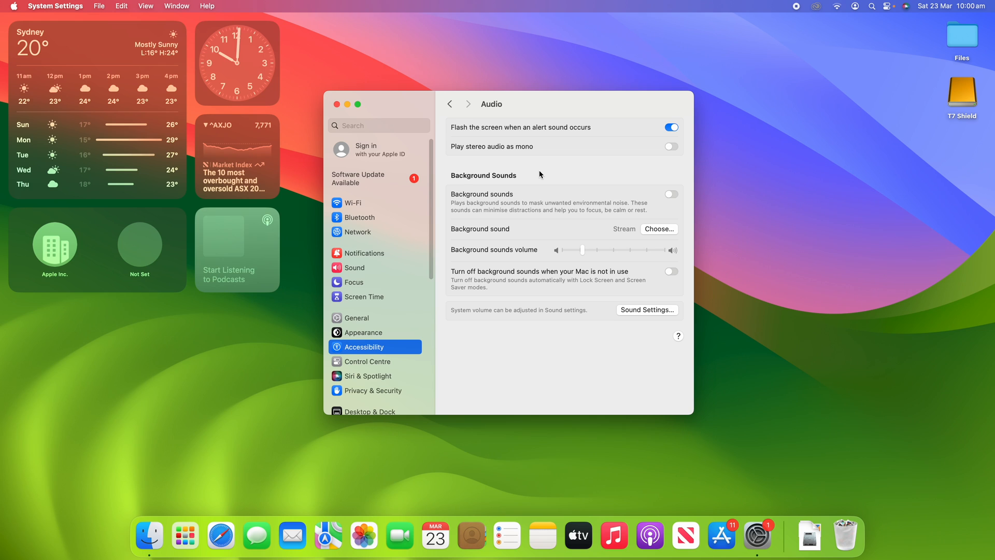
mouse_move(538, 161)
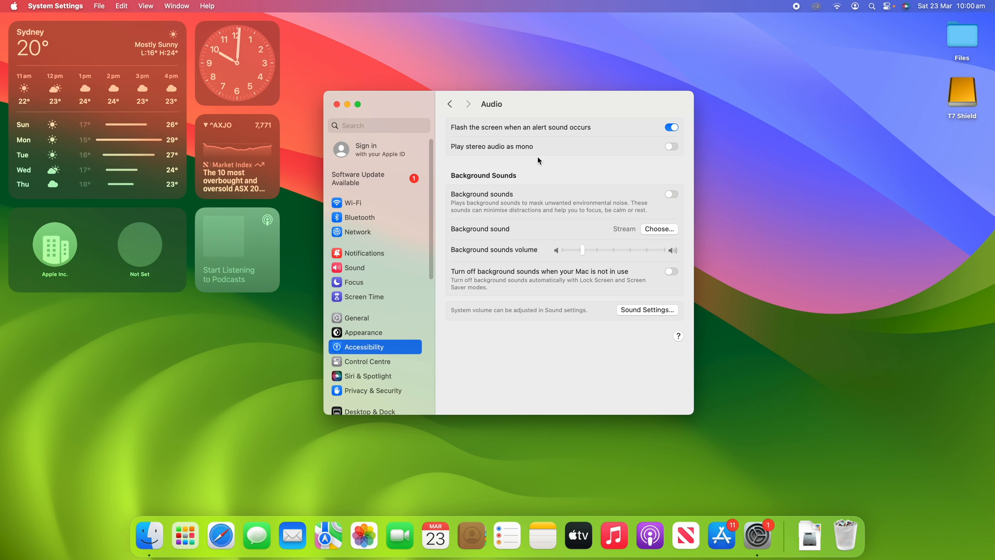
mouse_move(455, 152)
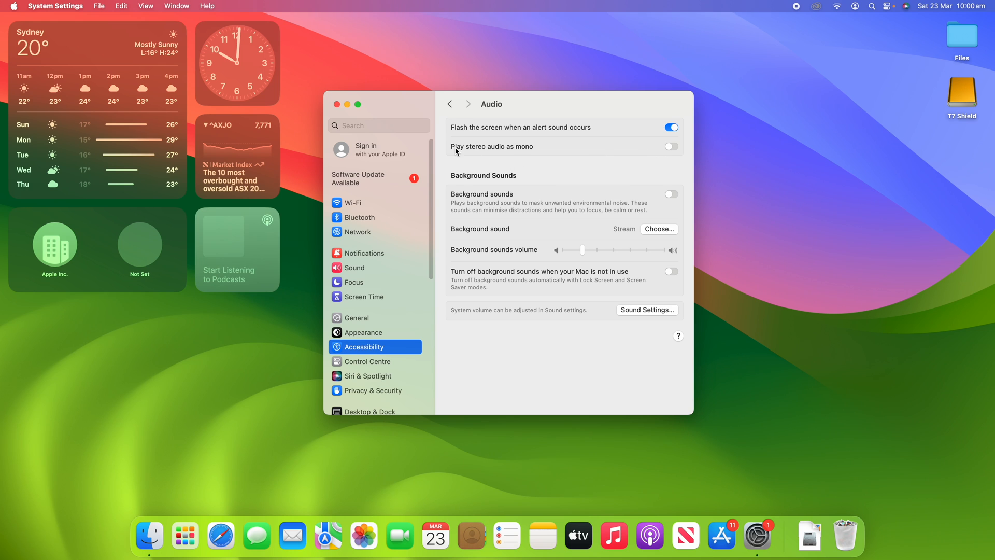
mouse_move(674, 141)
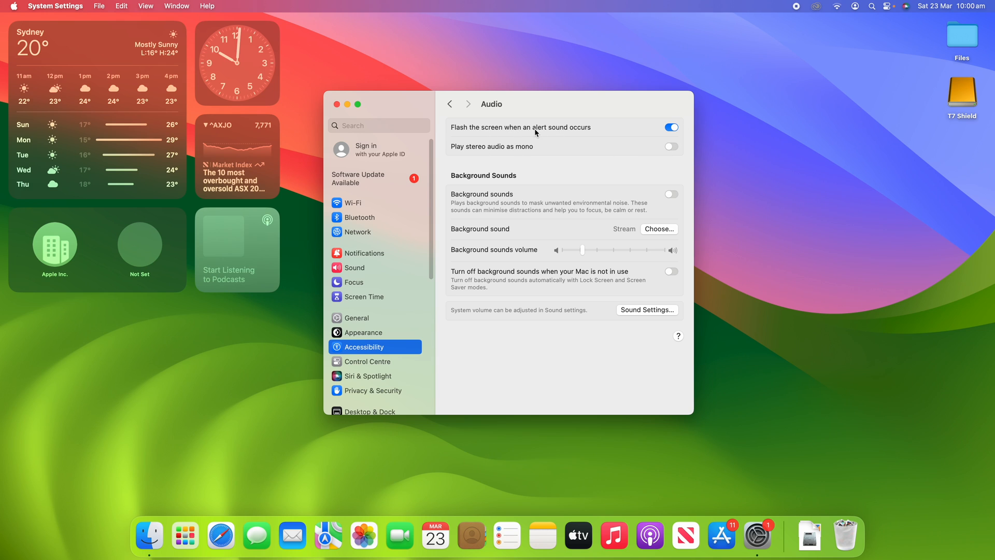
mouse_move(644, 131)
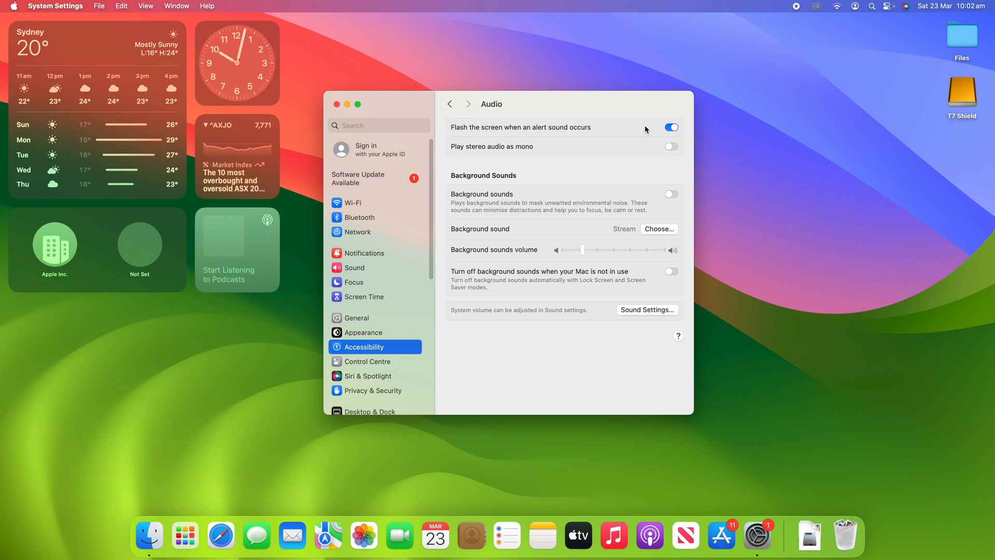
mouse_move(644, 133)
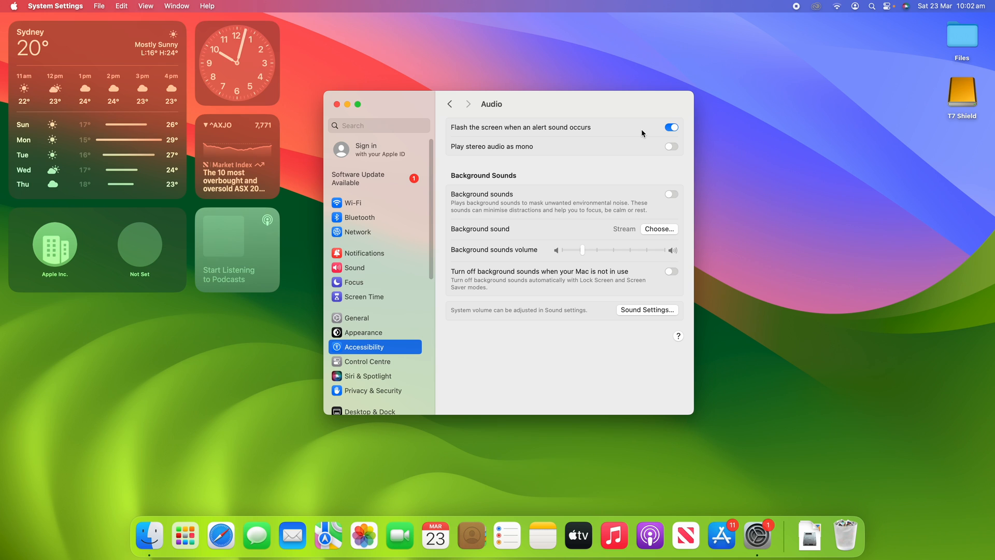
Close the System Settings window with its red close button.
click(337, 104)
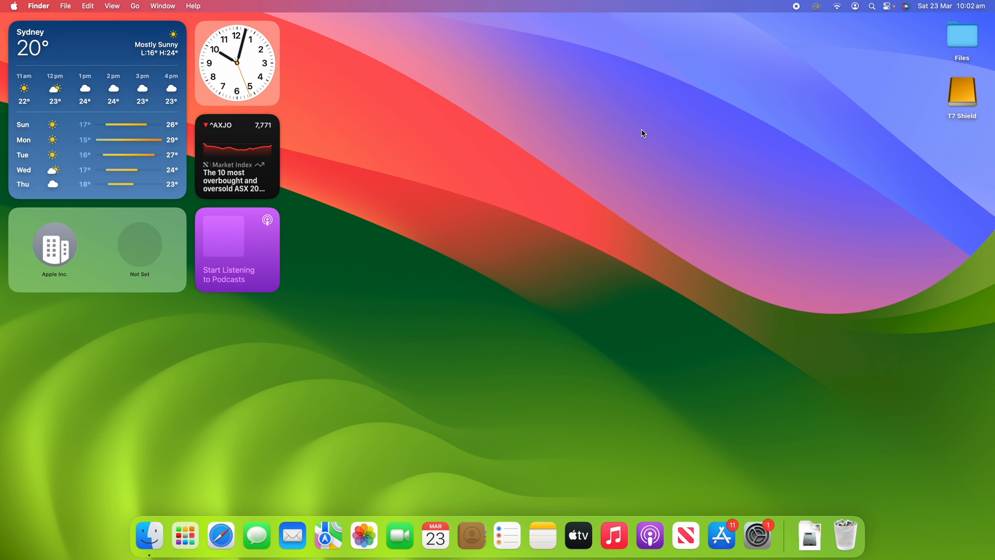